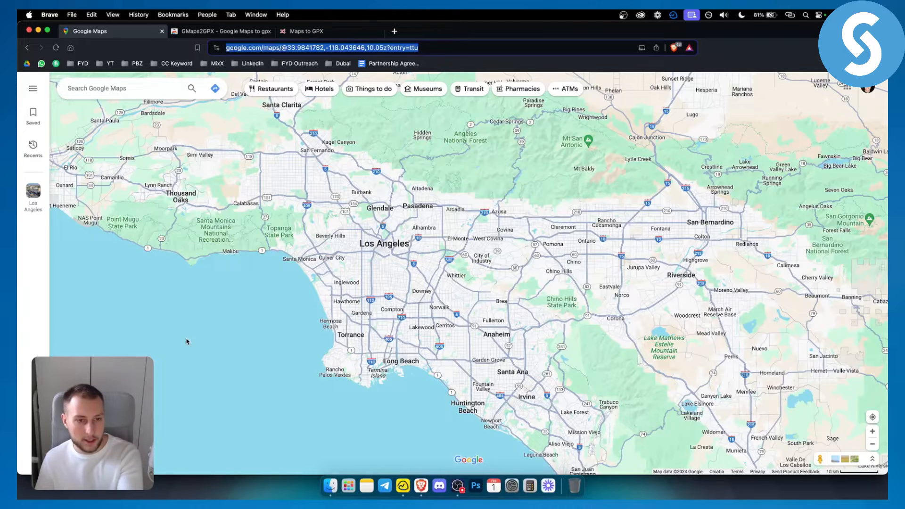
mouse_move(167, 250)
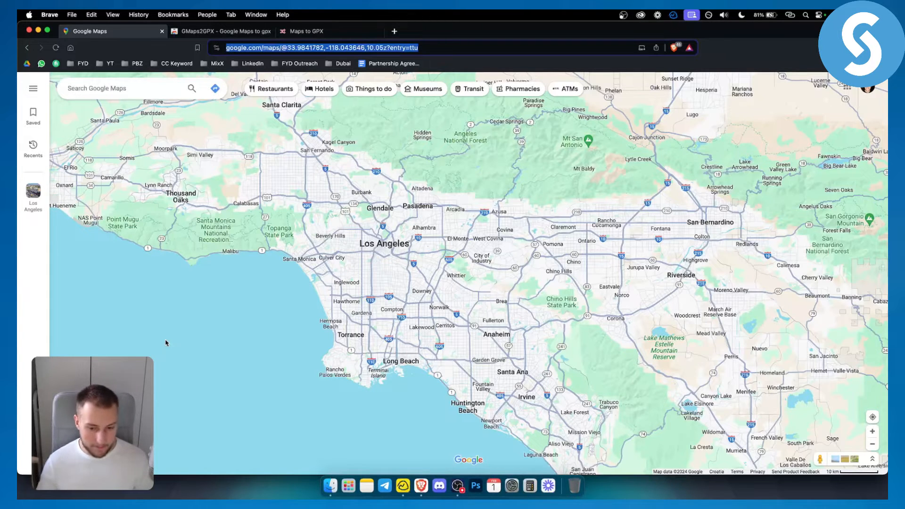
Step: Look over the GMaps2GPX store page's route screenshot, then the mapstogpx.com web address
click(219, 31)
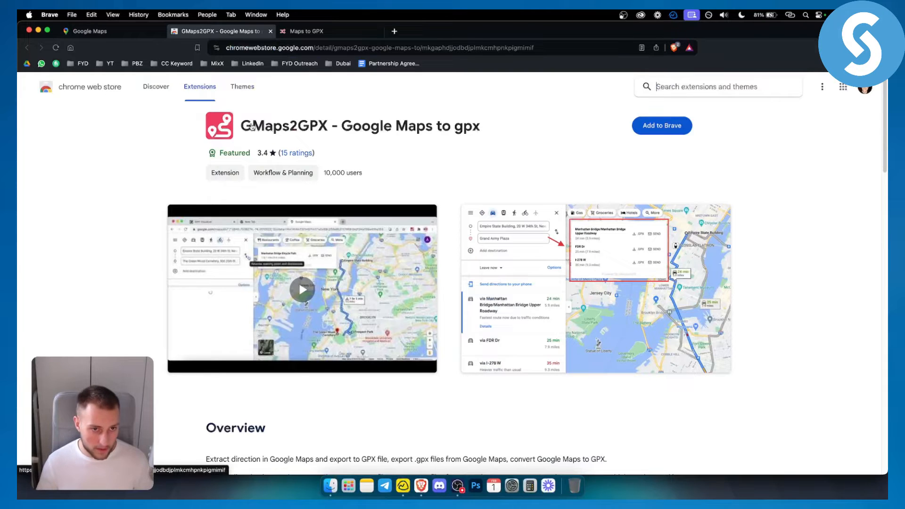
mouse_move(318, 133)
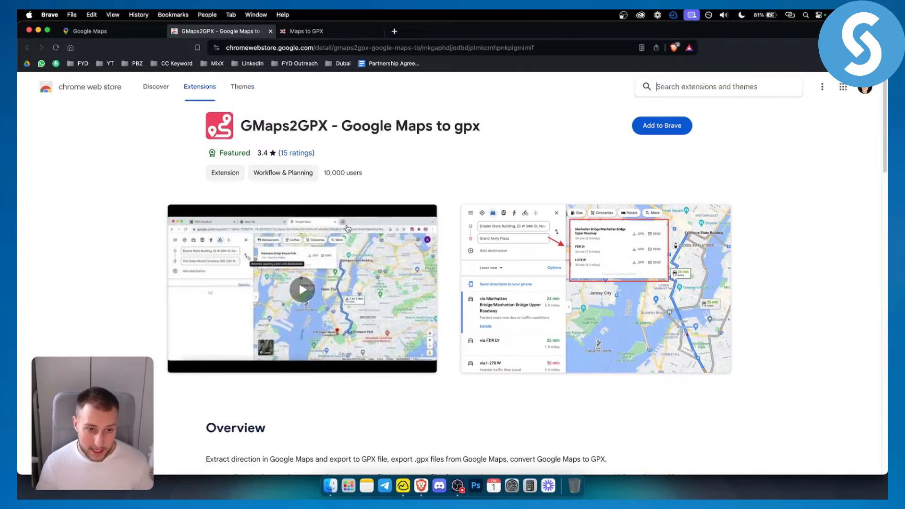
click(301, 289)
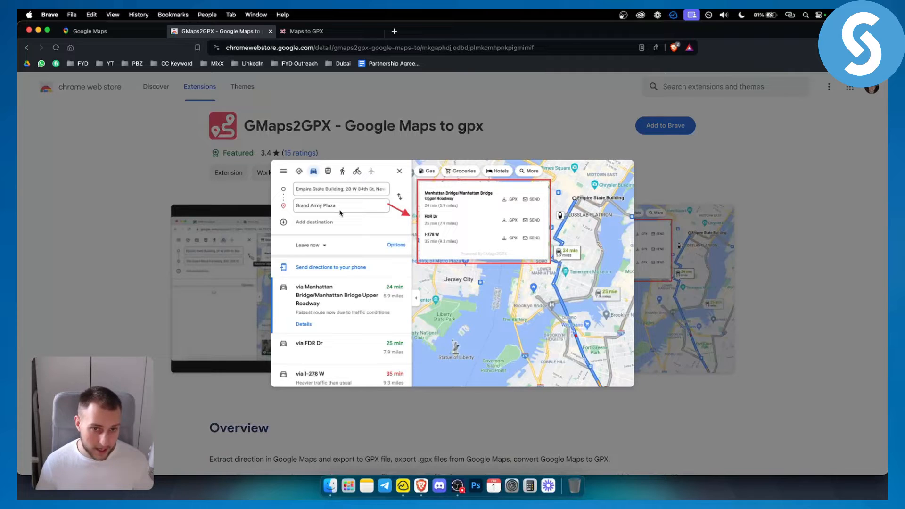
mouse_move(461, 177)
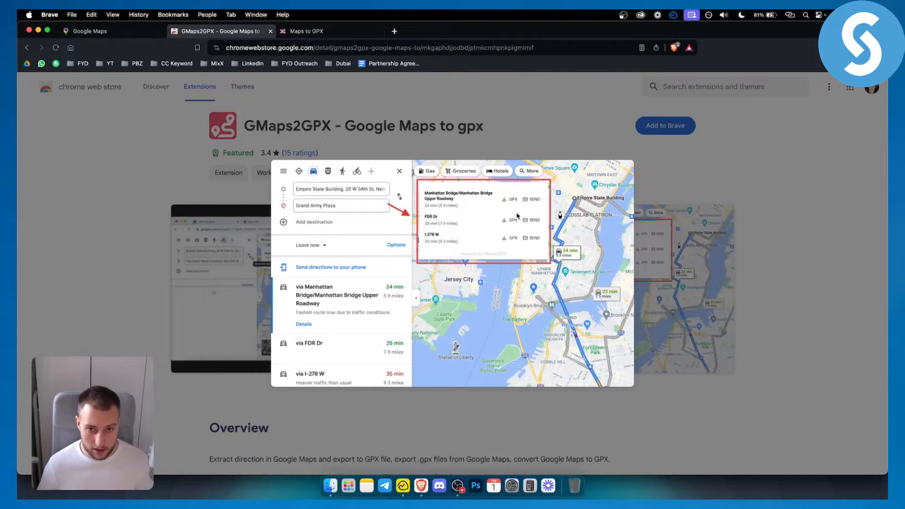
mouse_move(628, 227)
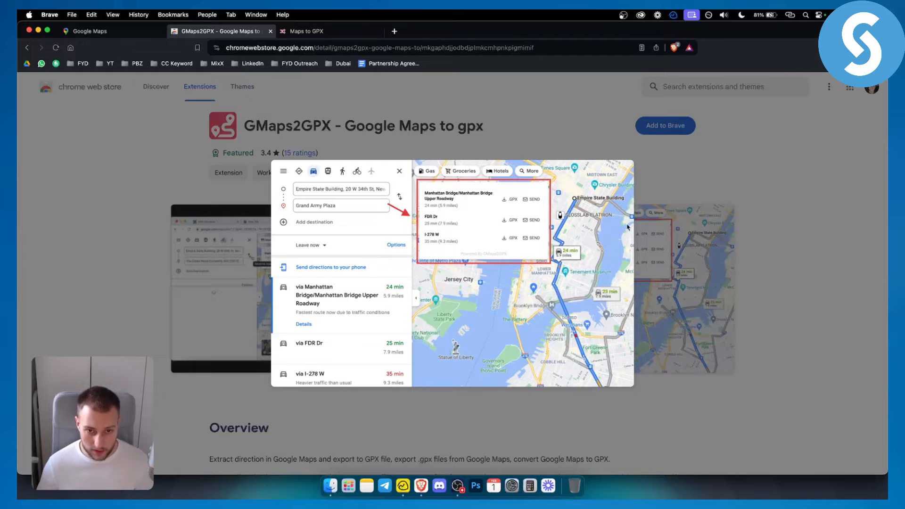
click(306, 31)
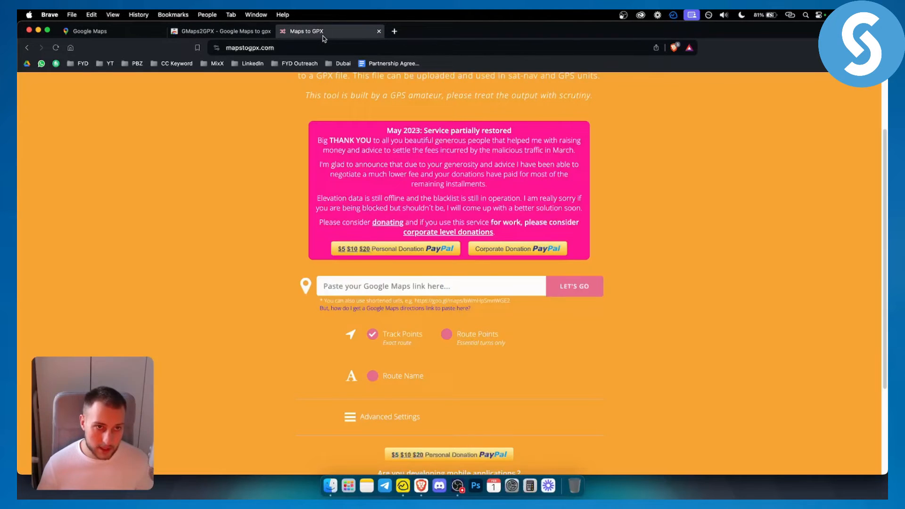
click(250, 47)
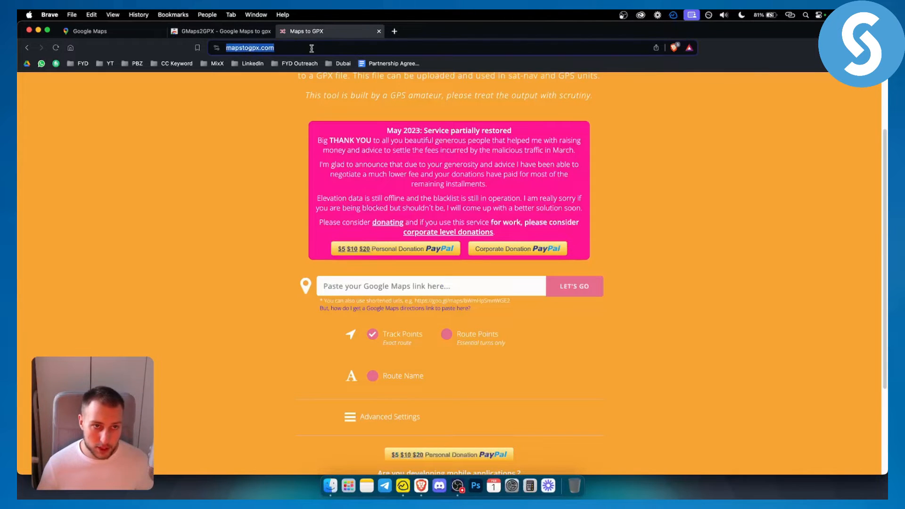
Step: Back in Google Maps, start directions with Los Angeles picked from recent searches
click(89, 31)
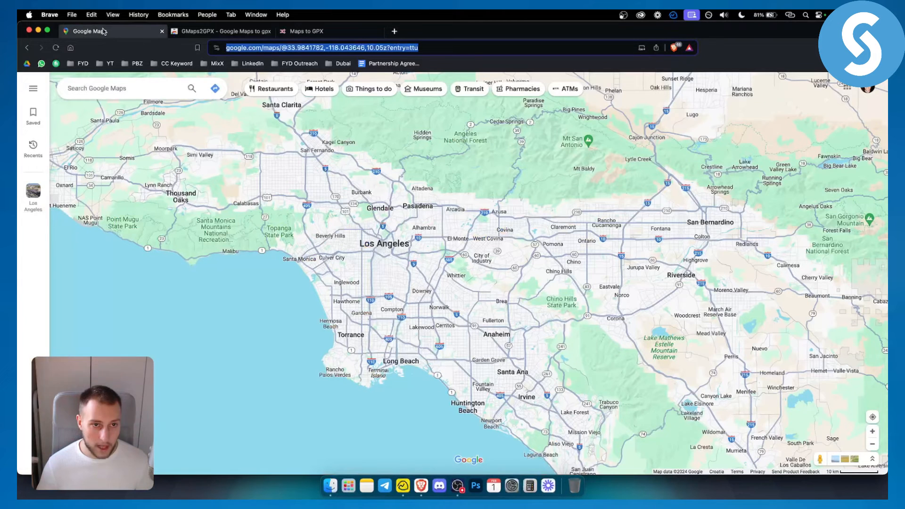
click(121, 87)
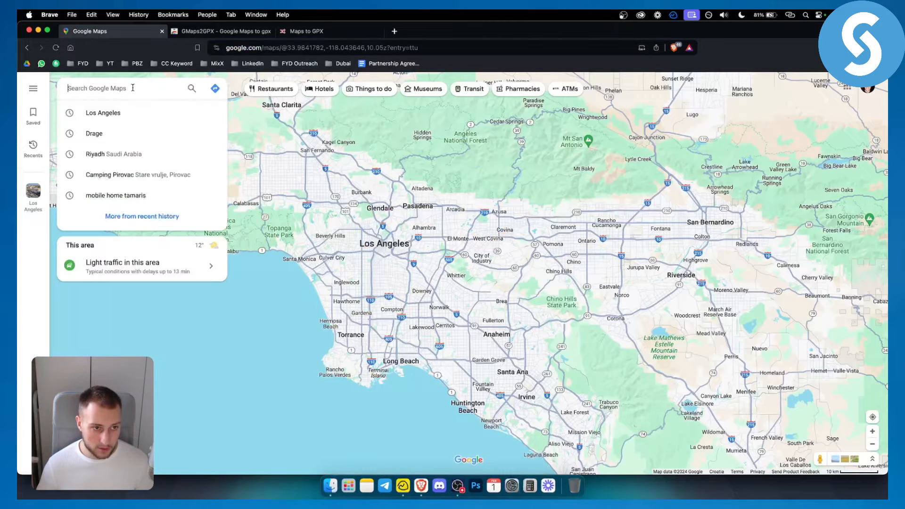
click(102, 112)
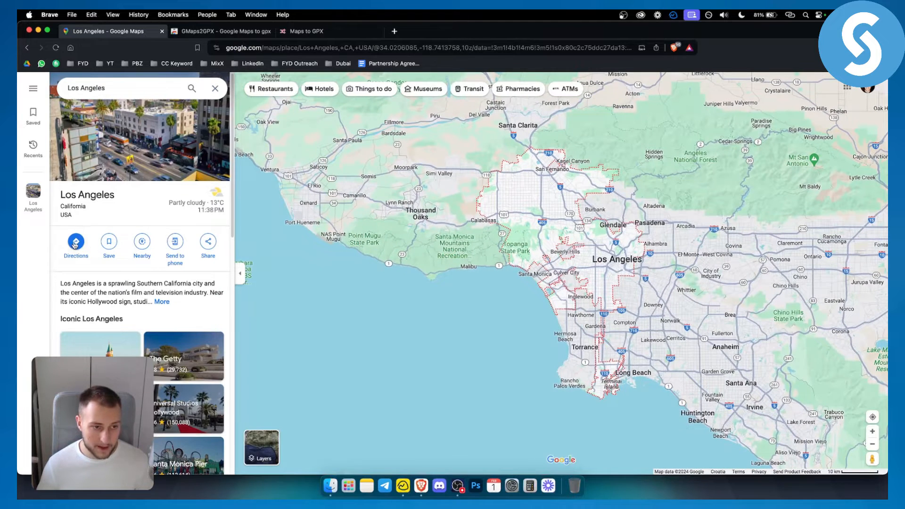
click(75, 241)
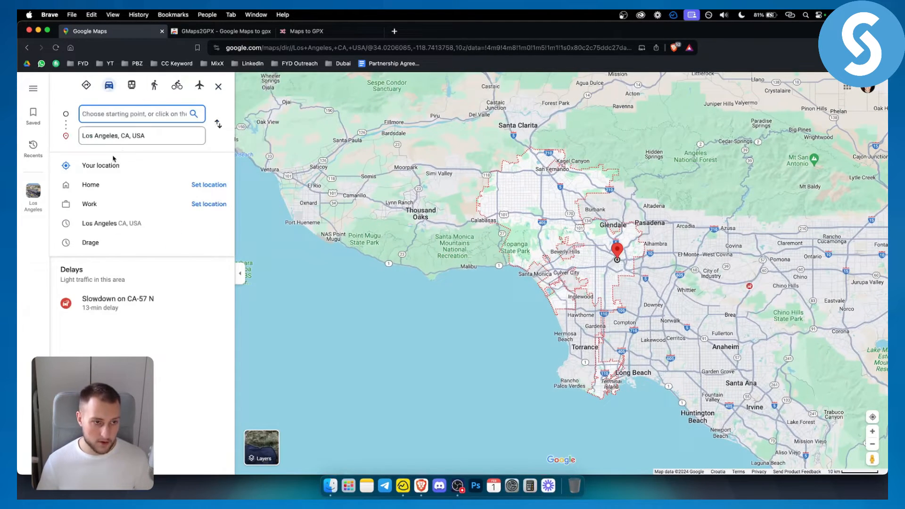
mouse_move(219, 123)
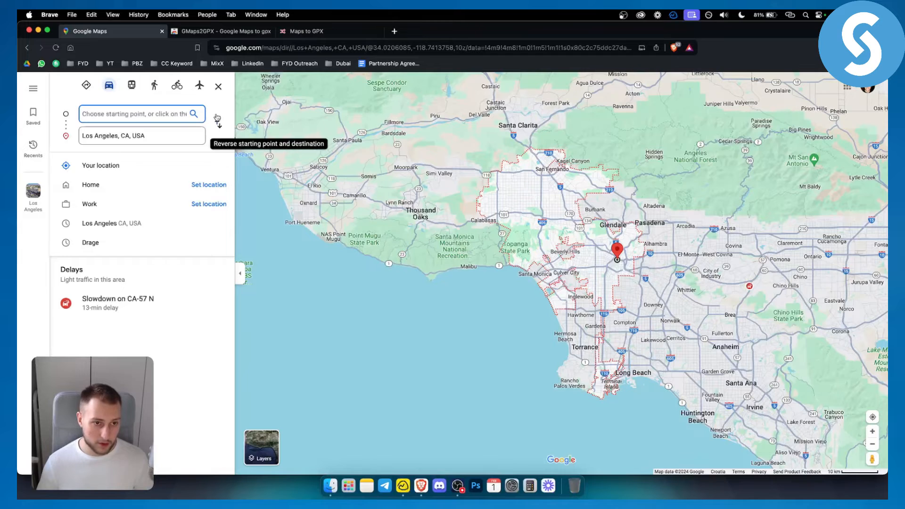
click(306, 31)
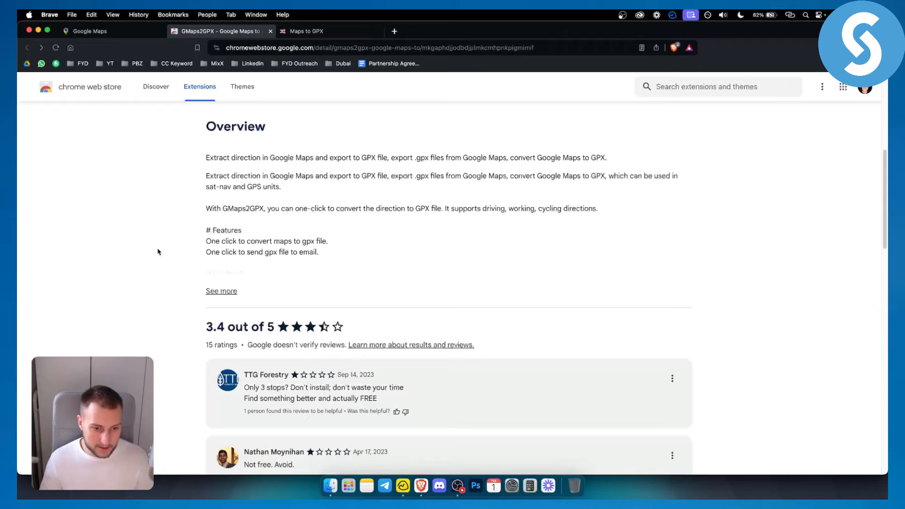
Step: Scroll the GMaps2GPX store page back up to its route-export screenshot
scroll(up, 3)
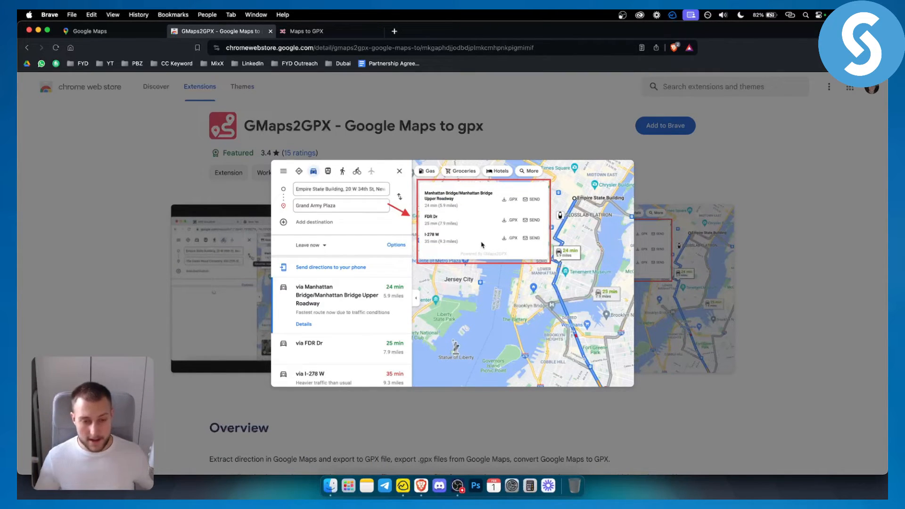
mouse_move(362, 237)
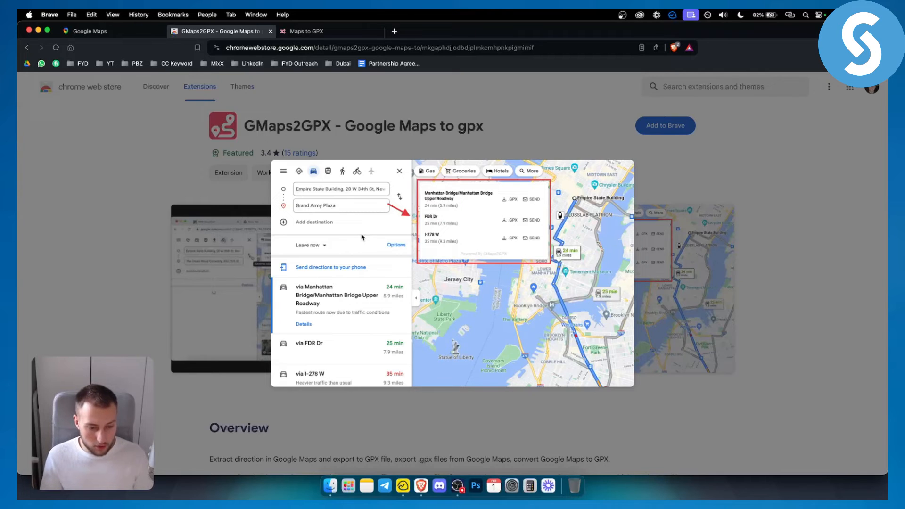